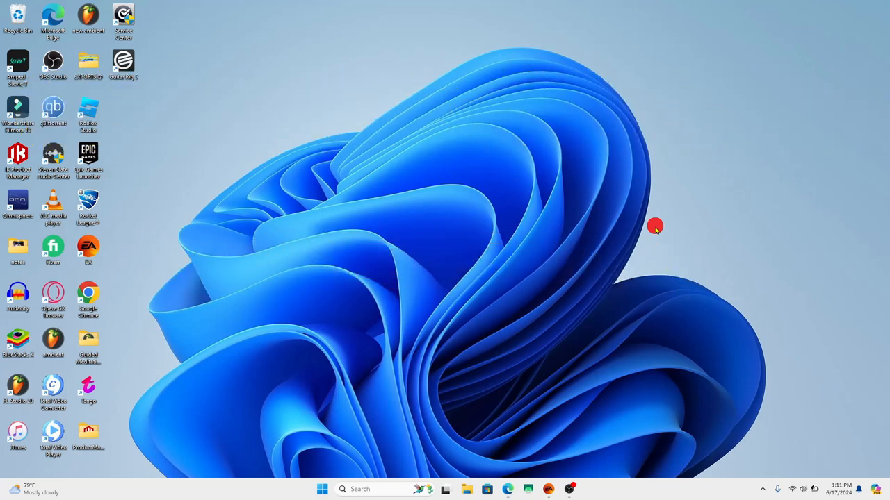
{"action": "mouse_move", "coordinate": [194, 218]}
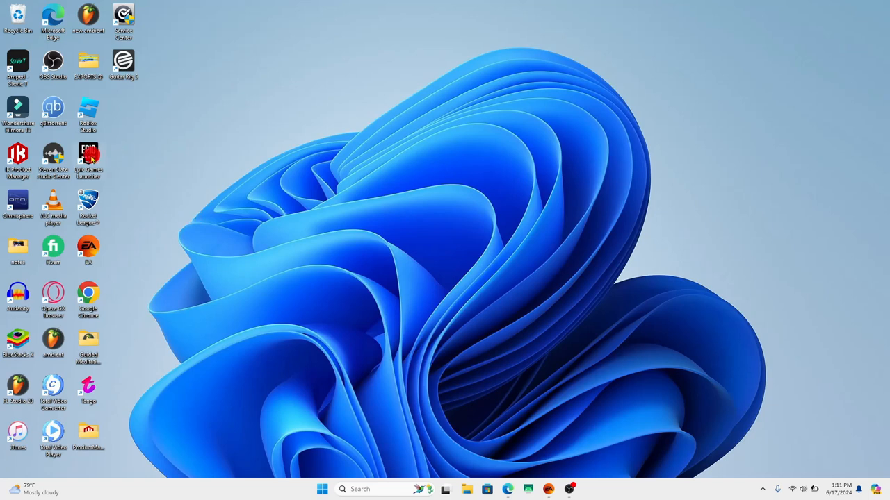
Launch Epic Games Launcher from its desktop shortcut and browse the Store's featured banner
{"action": "double_click", "coordinate": [89, 157]}
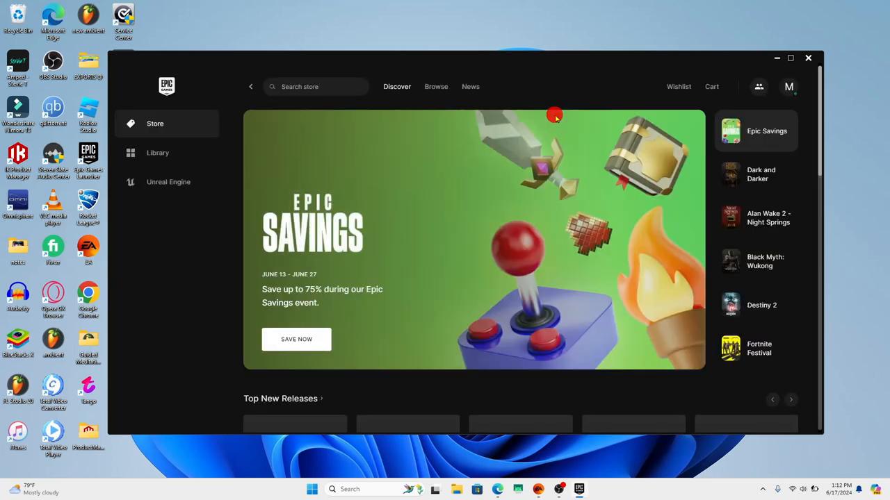
{"action": "mouse_move", "coordinate": [369, 164]}
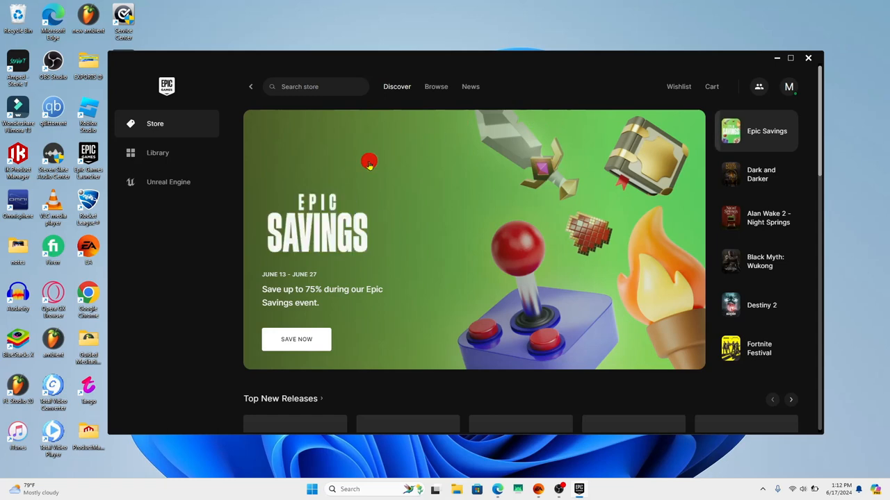
{"action": "left_click", "coordinate": [755, 174]}
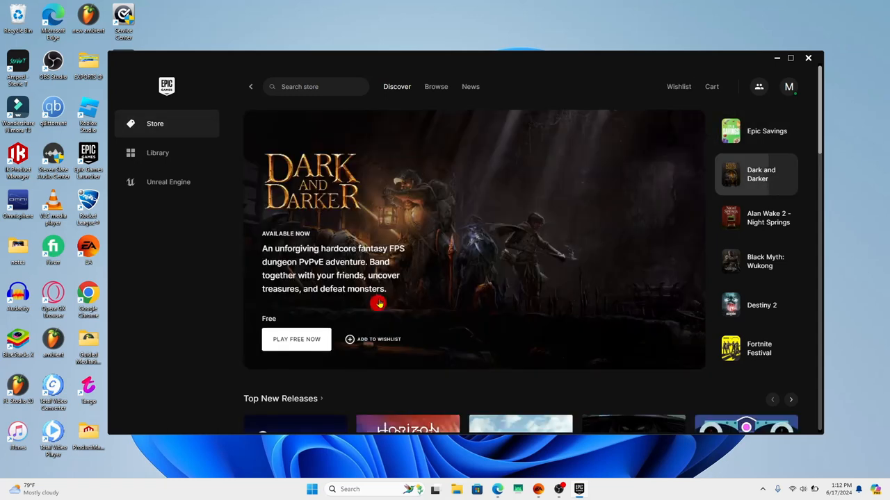
{"action": "mouse_move", "coordinate": [508, 193]}
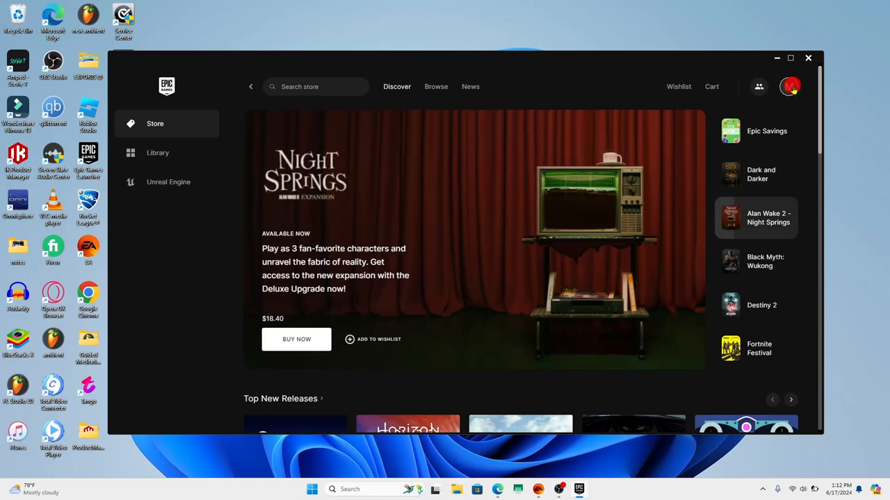
Open Account settings from the profile menu and start editing the Display Name
{"action": "left_click", "coordinate": [789, 86]}
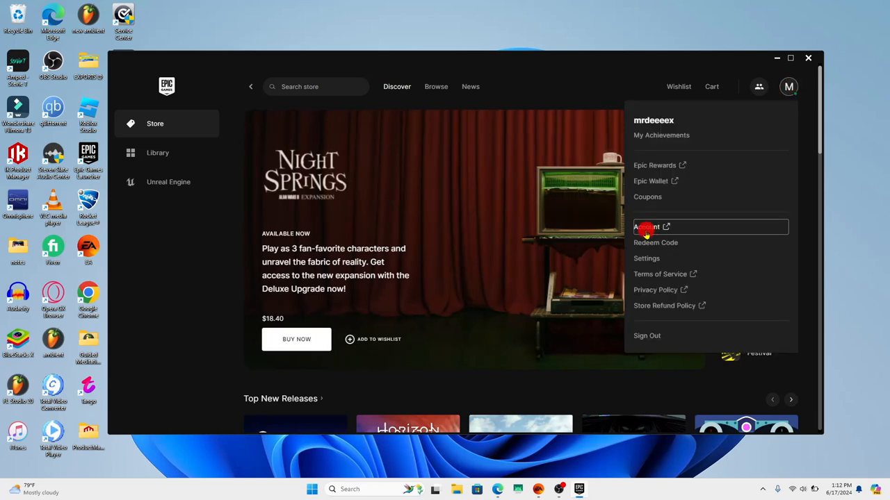
{"action": "left_click", "coordinate": [645, 228]}
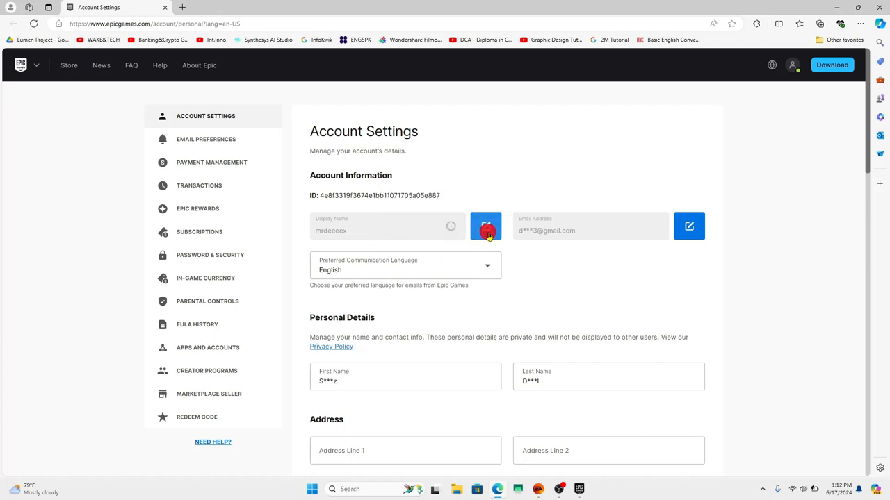
{"action": "left_click", "coordinate": [485, 226]}
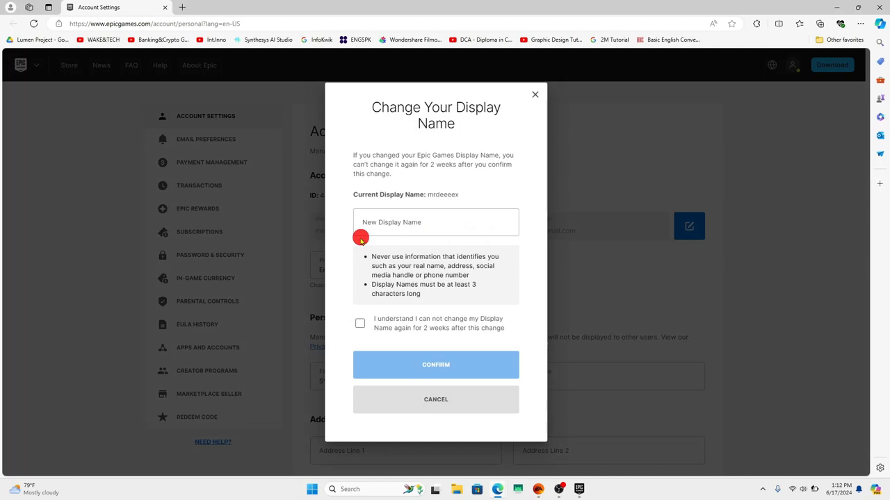
Acknowledge the two-week restriction and confirm the display name dialog, then exit the launcher
{"action": "left_click", "coordinate": [436, 223]}
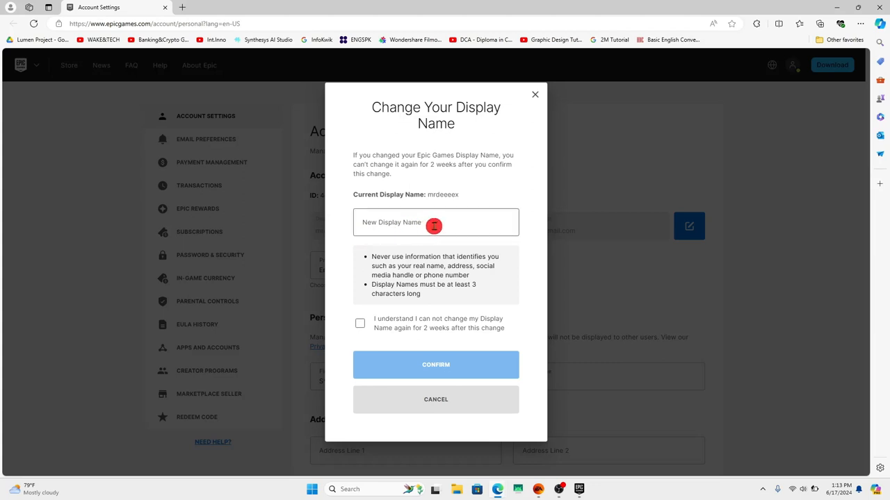
{"action": "mouse_move", "coordinate": [380, 223]}
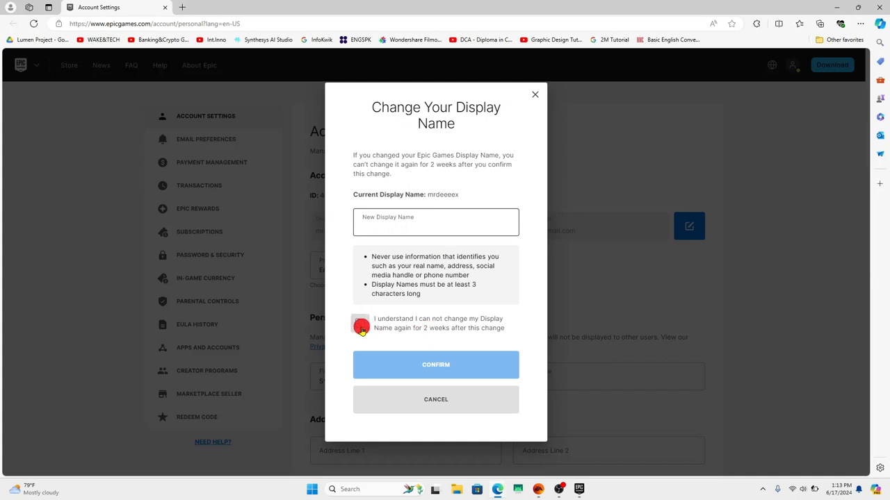
{"action": "left_click", "coordinate": [436, 222]}
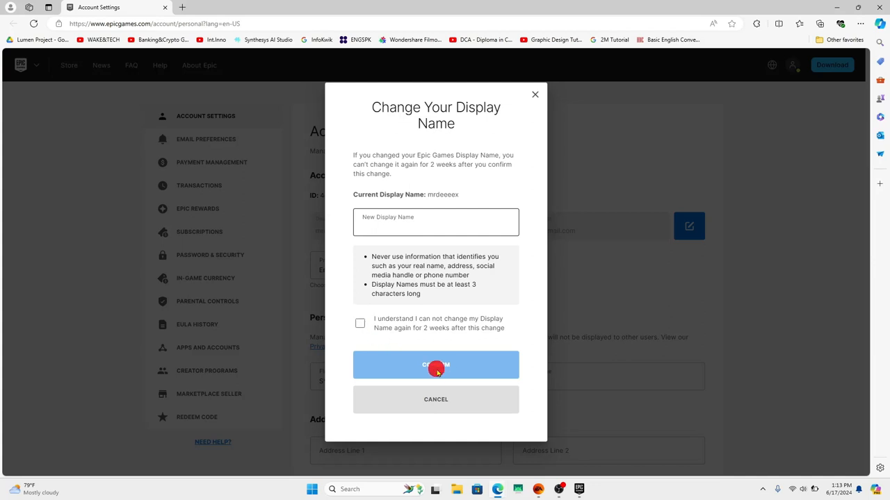
{"action": "left_click", "coordinate": [436, 399]}
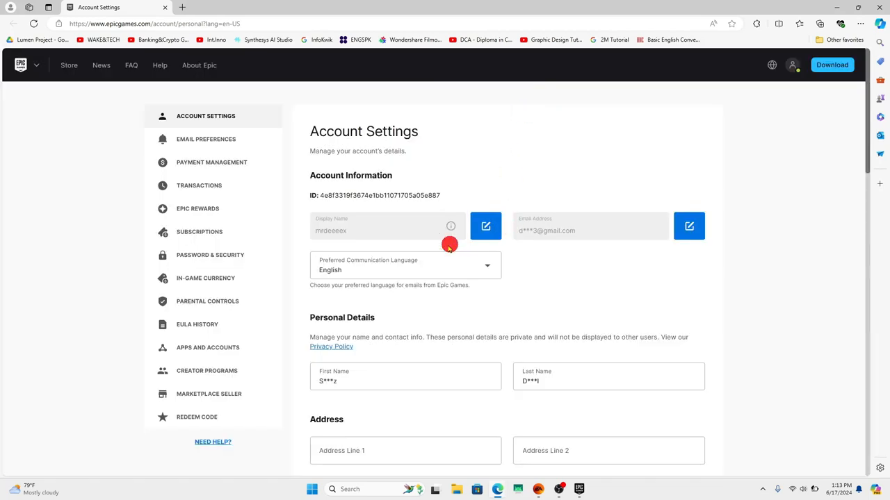
{"action": "mouse_move", "coordinate": [377, 249]}
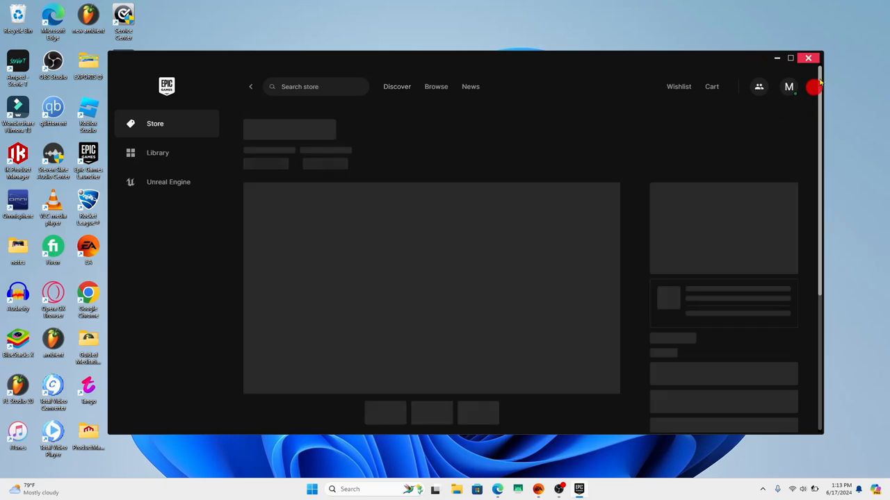
{"action": "left_click", "coordinate": [808, 58]}
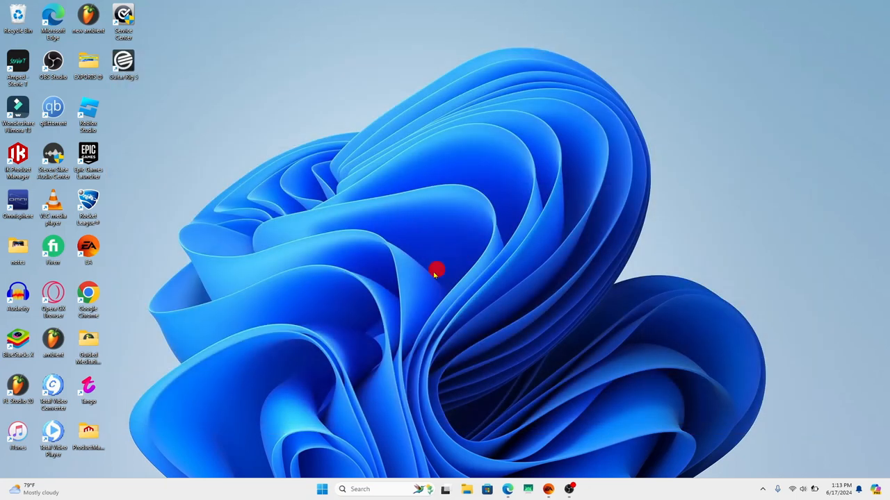
{"action": "mouse_move", "coordinate": [433, 274]}
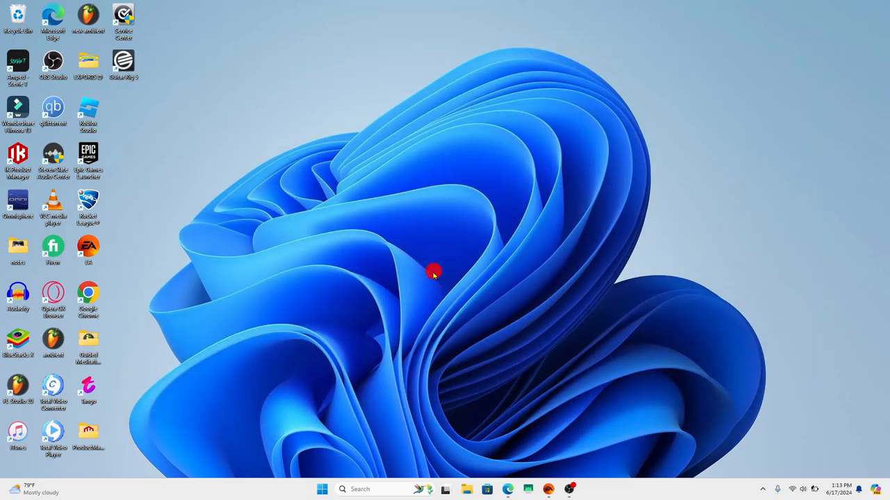